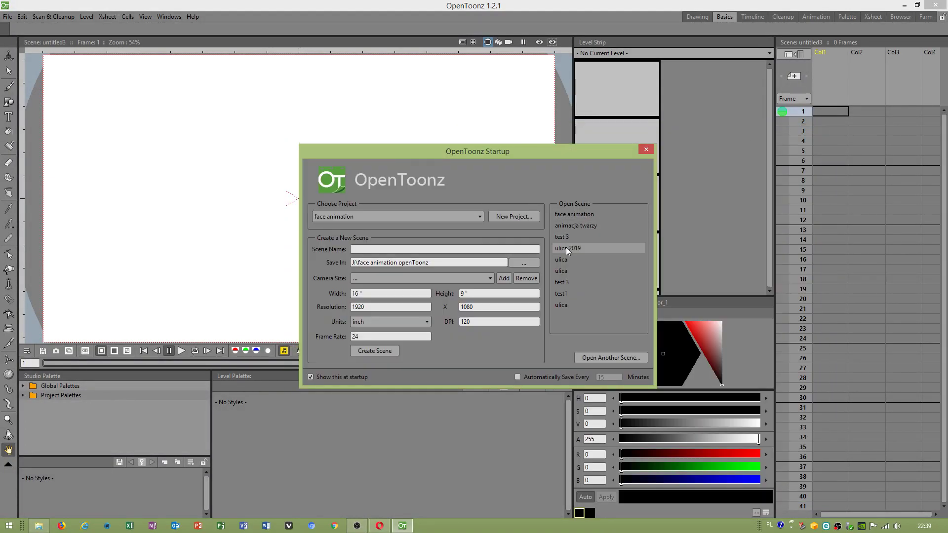
Step: Close the OpenToonz Startup window to reveal the empty untitled scene
left_click(646, 150)
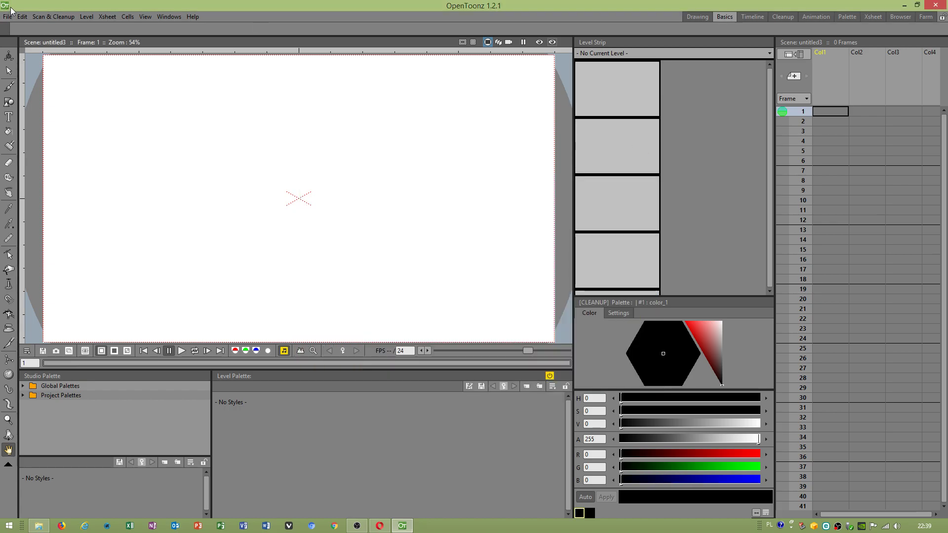
Step: Load the 'face animation' scene from the File menu
left_click(8, 16)
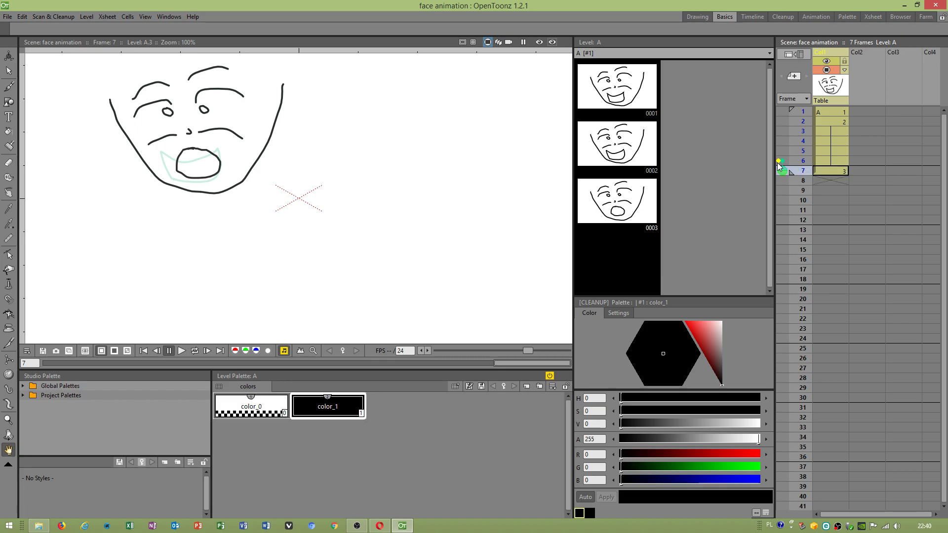
Step: Set onion skin markers on frames 6 and 5 in the Xsheet frame column
left_click(831, 150)
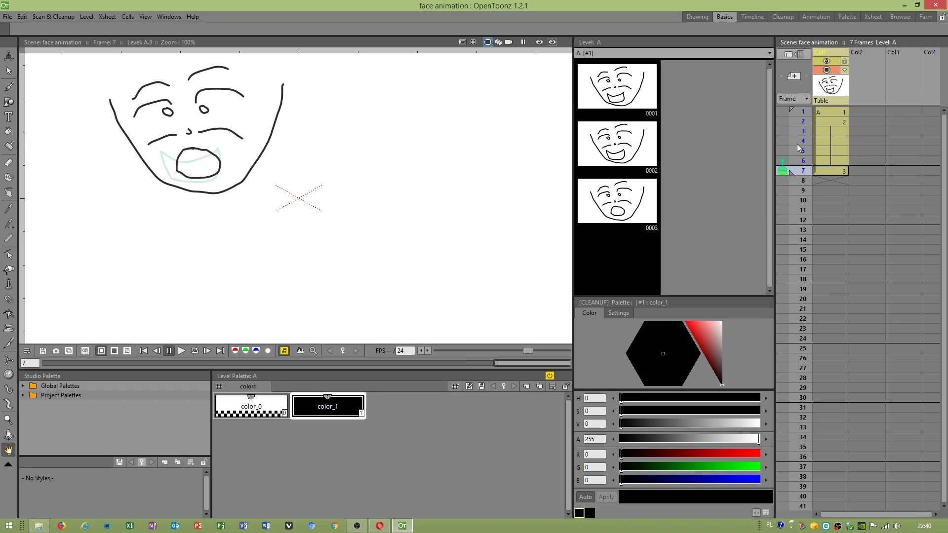
left_click(793, 161)
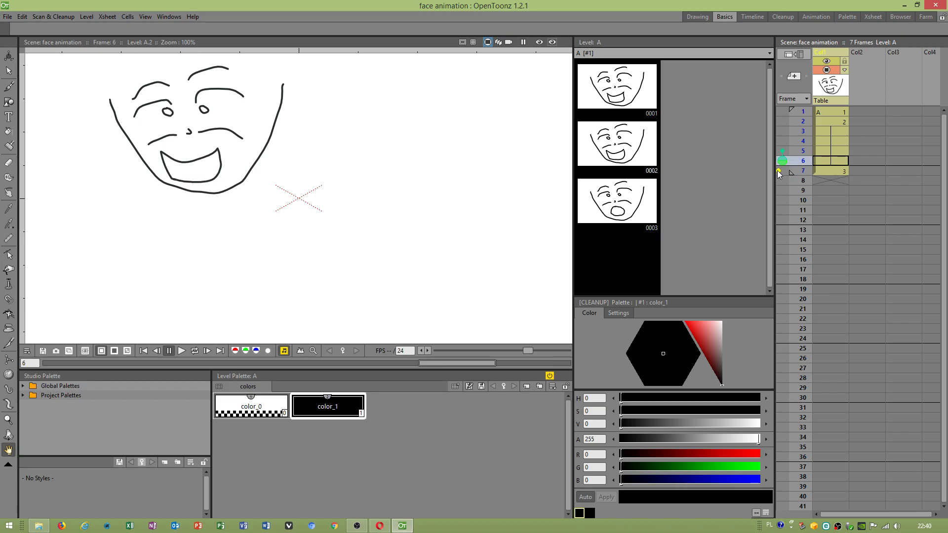